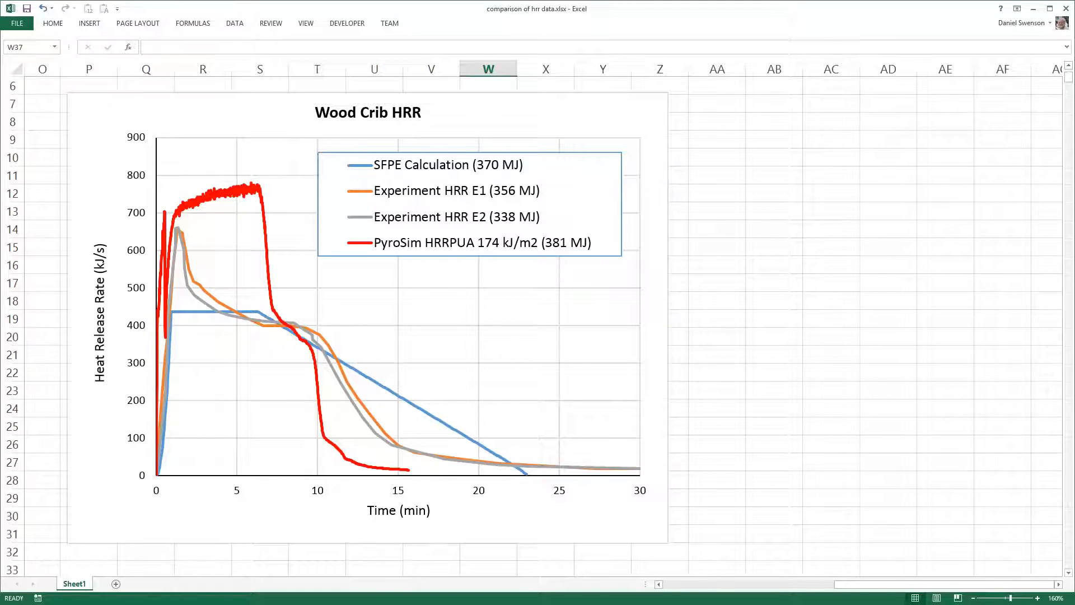
Drag across the Wood Crib HRR comparison chart while reviewing it
{"action": "left_click_drag", "start_coordinate": [274, 233], "coordinate": [449, 275]}
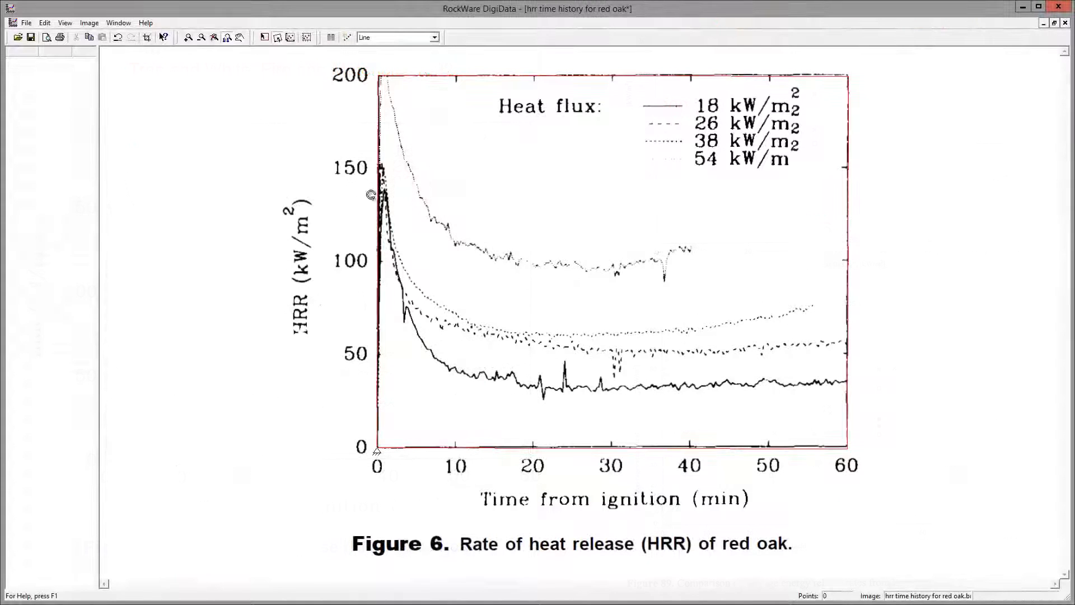
{"action": "mouse_move", "coordinate": [360, 165]}
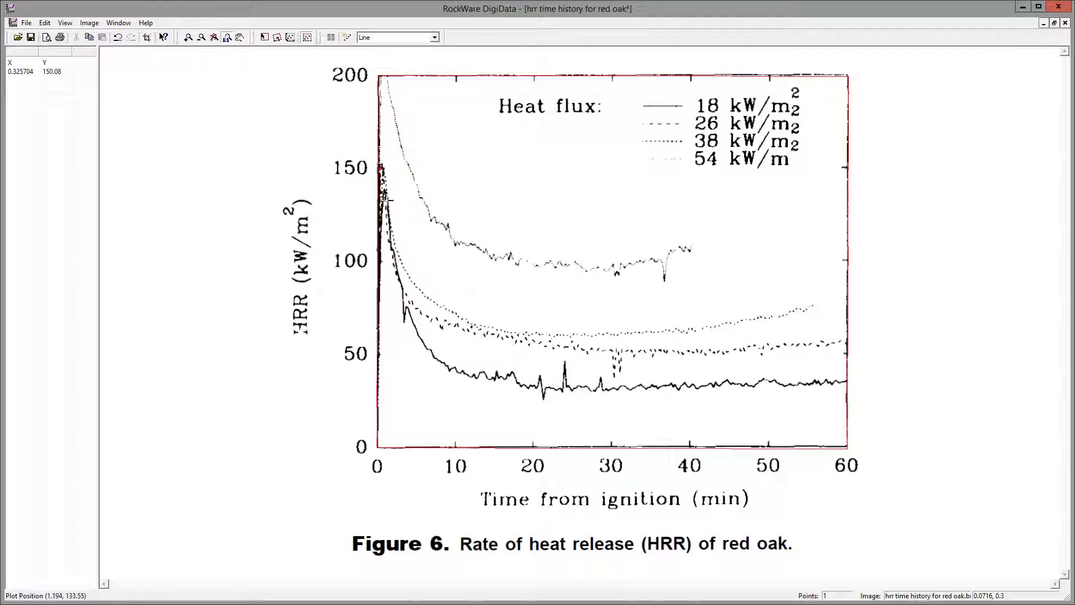
Digitize four successive time/HRR points along the red oak heat release curve
{"action": "left_click", "coordinate": [395, 260]}
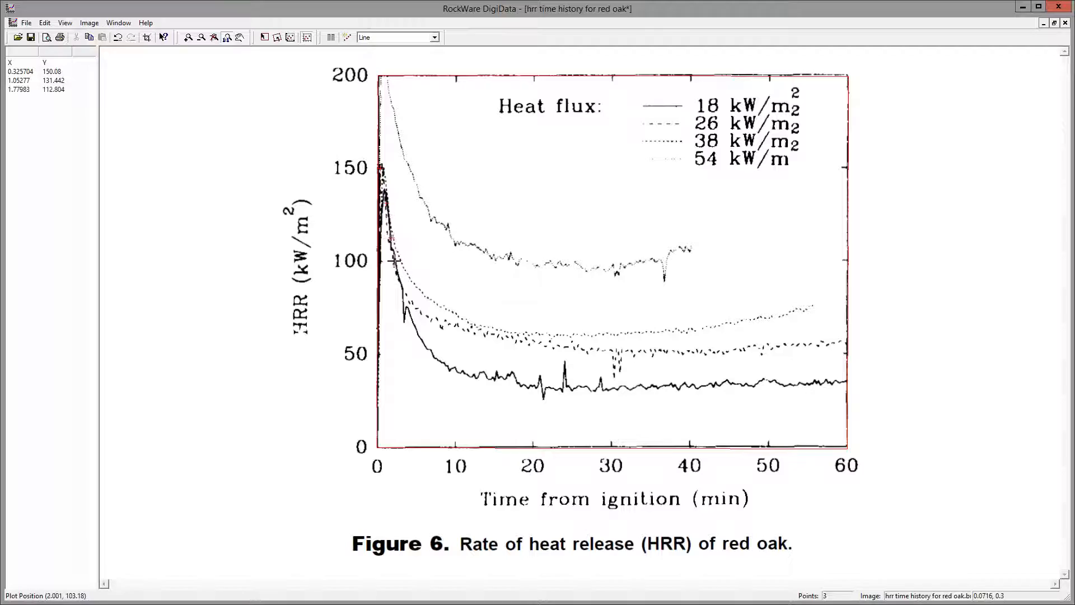
{"action": "left_click", "coordinate": [424, 315]}
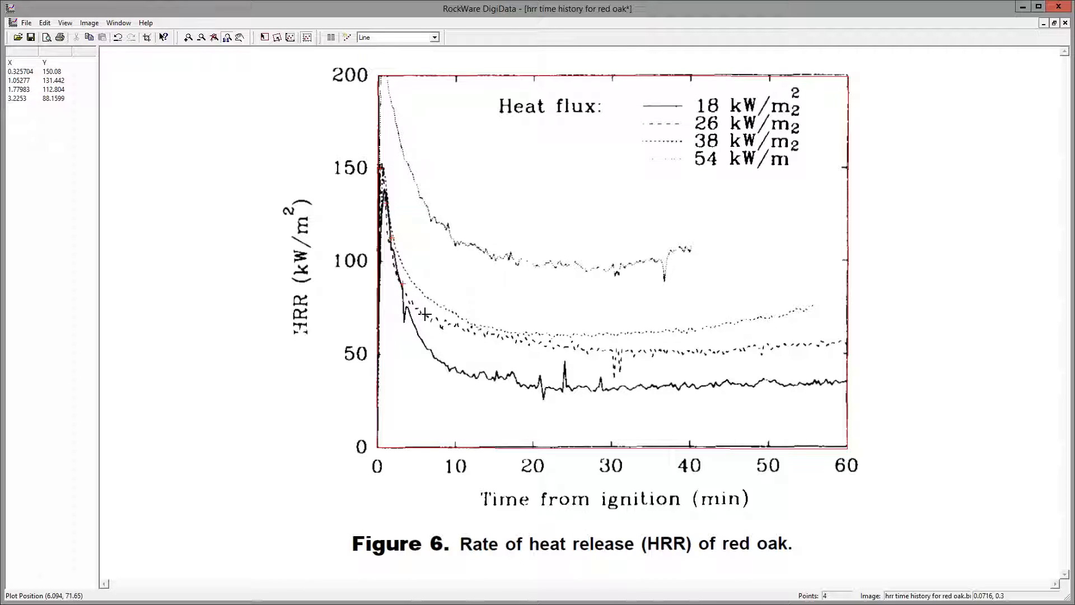
{"action": "left_click", "coordinate": [534, 346]}
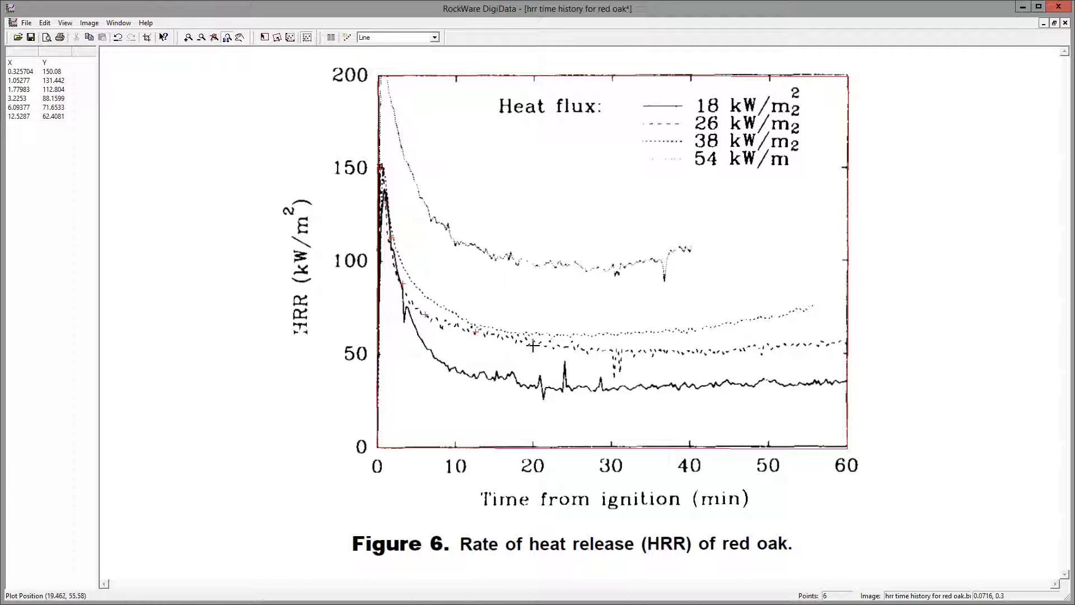
{"action": "left_click", "coordinate": [626, 352]}
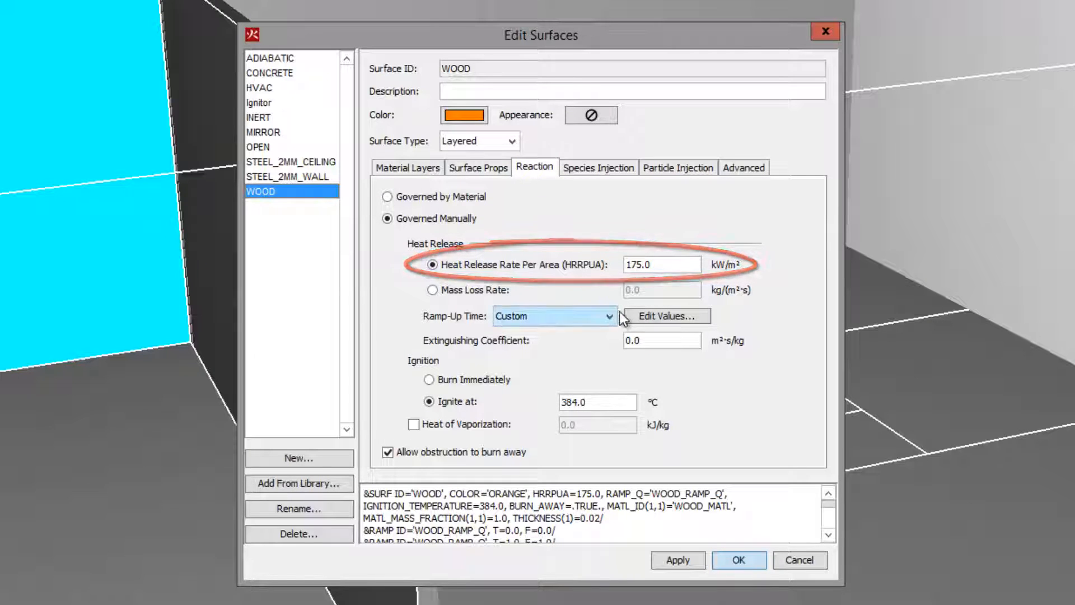
Review the WOOD ramp values from 0 to 3000 s, accept them, and close Edit Surfaces
{"action": "left_click", "coordinate": [664, 316]}
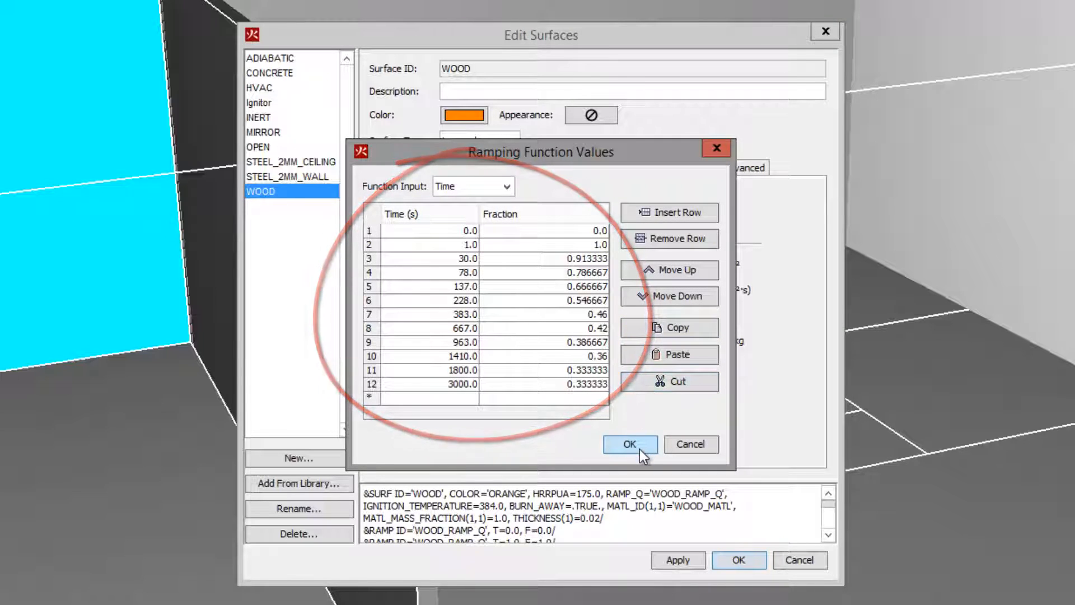
{"action": "left_click", "coordinate": [629, 443]}
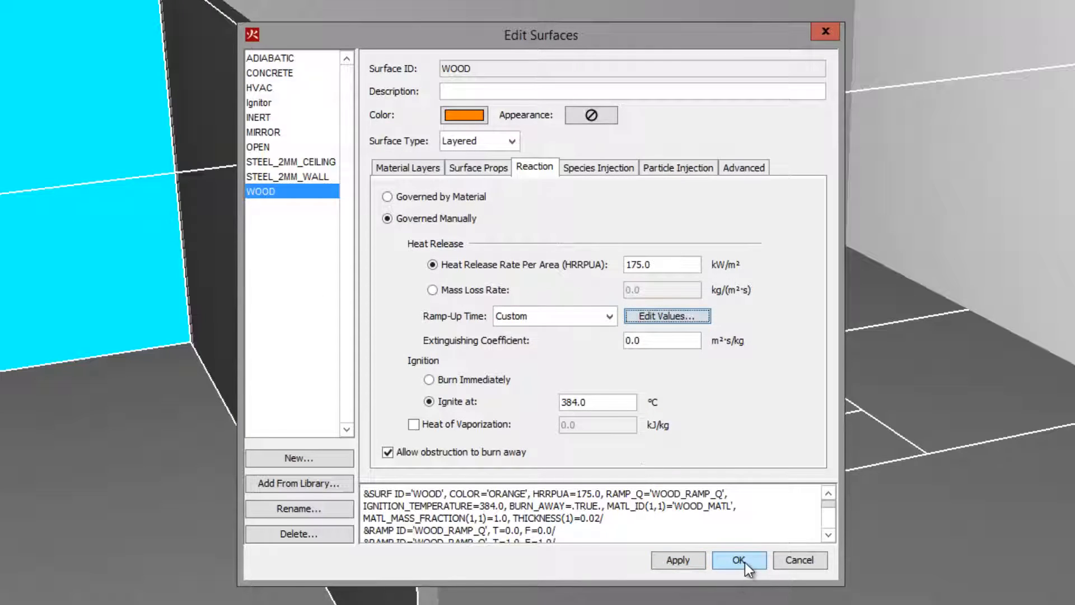
{"action": "left_click", "coordinate": [738, 560]}
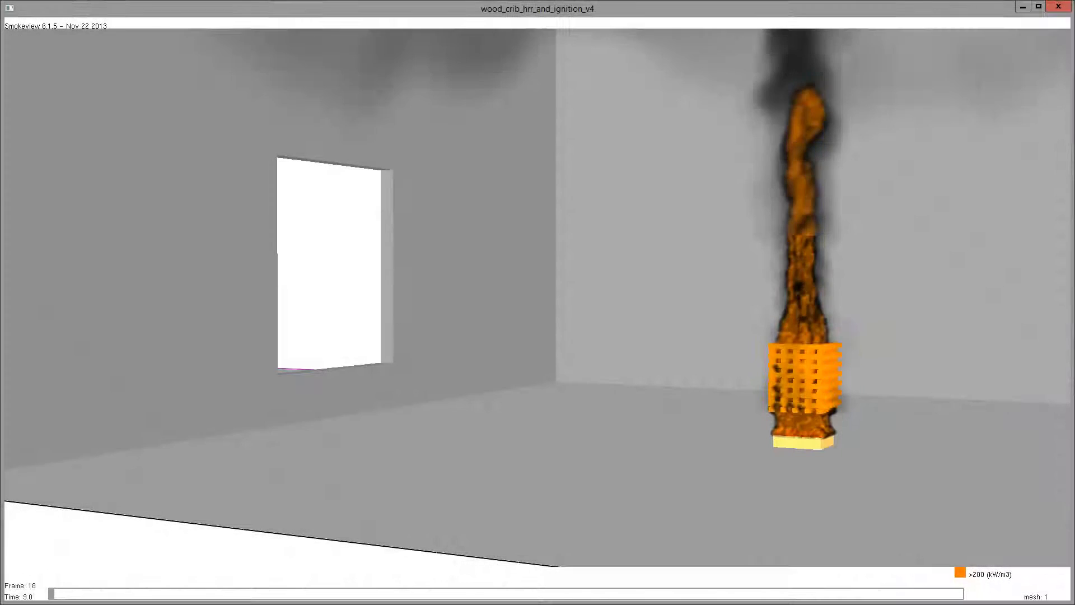